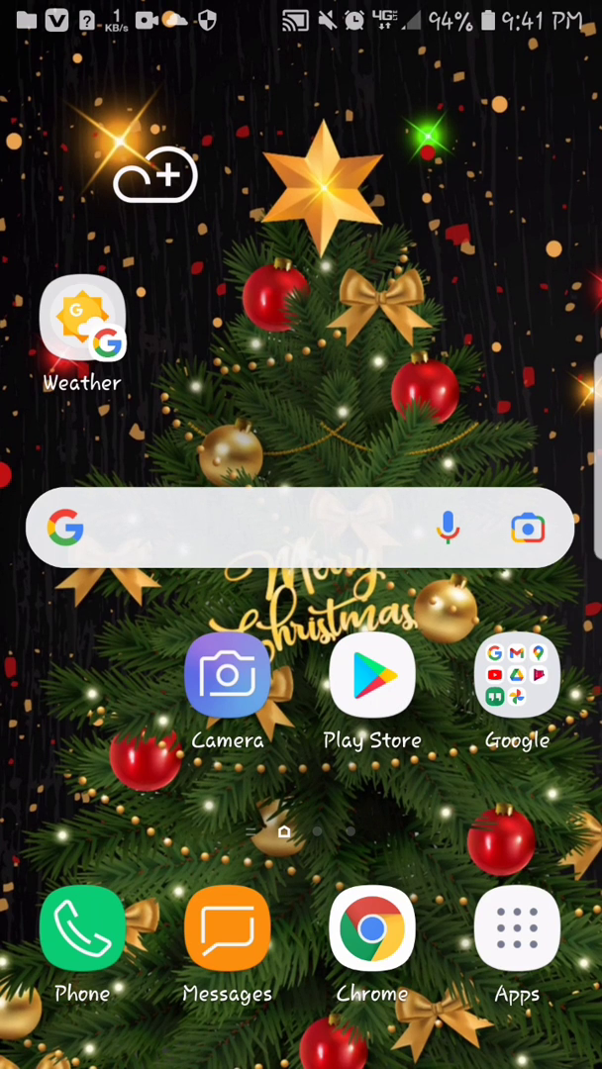
# - Dismiss the Play Pass offer and search the Play Store for 'capcut'
pyautogui.click(372, 677)
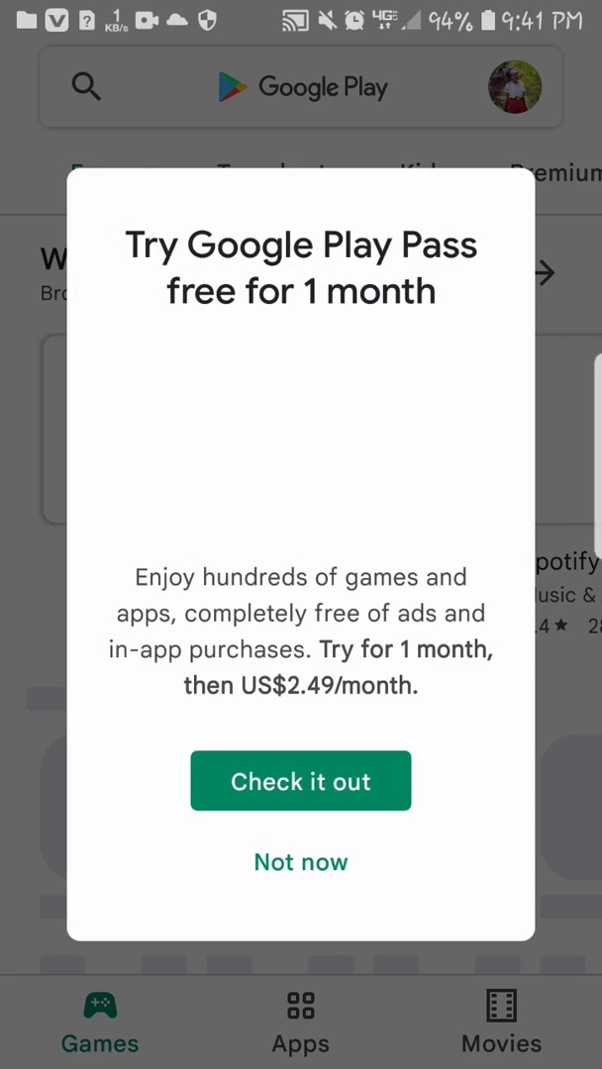
pyautogui.click(301, 863)
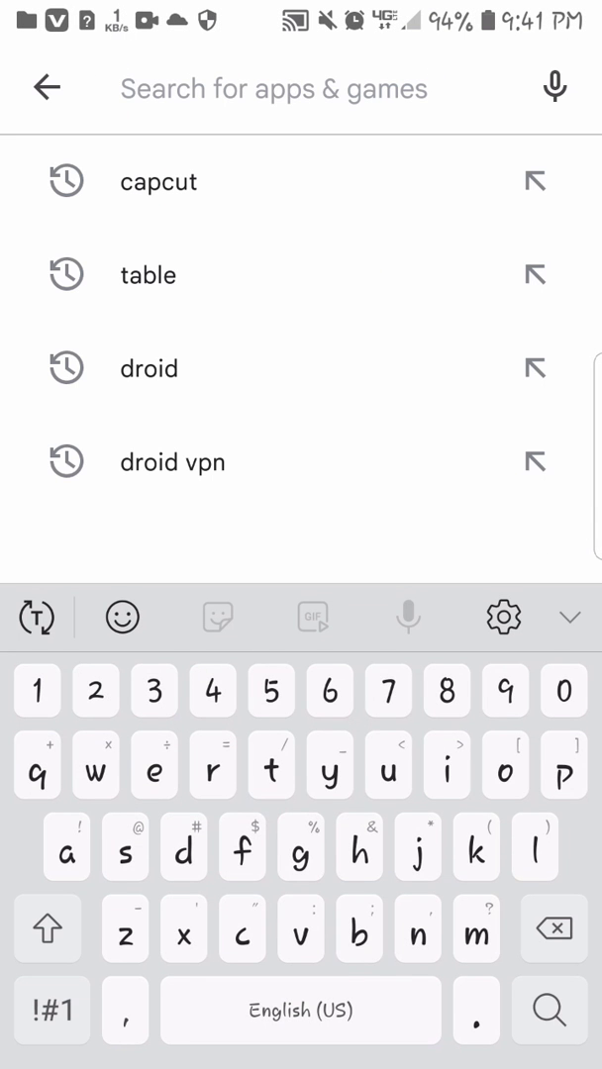
pyautogui.write('capcut')
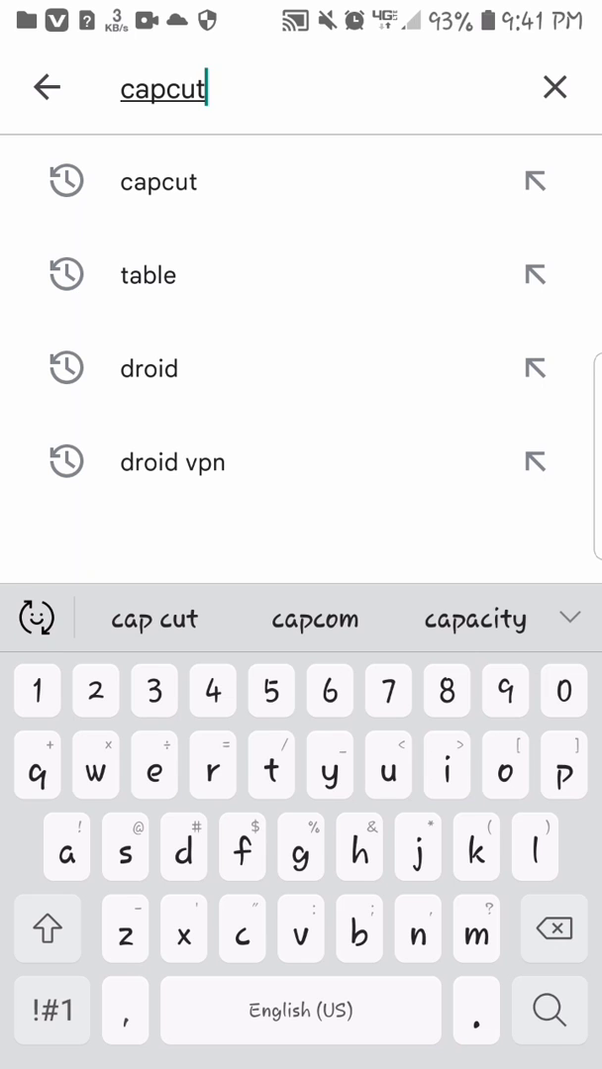
pyautogui.click(159, 182)
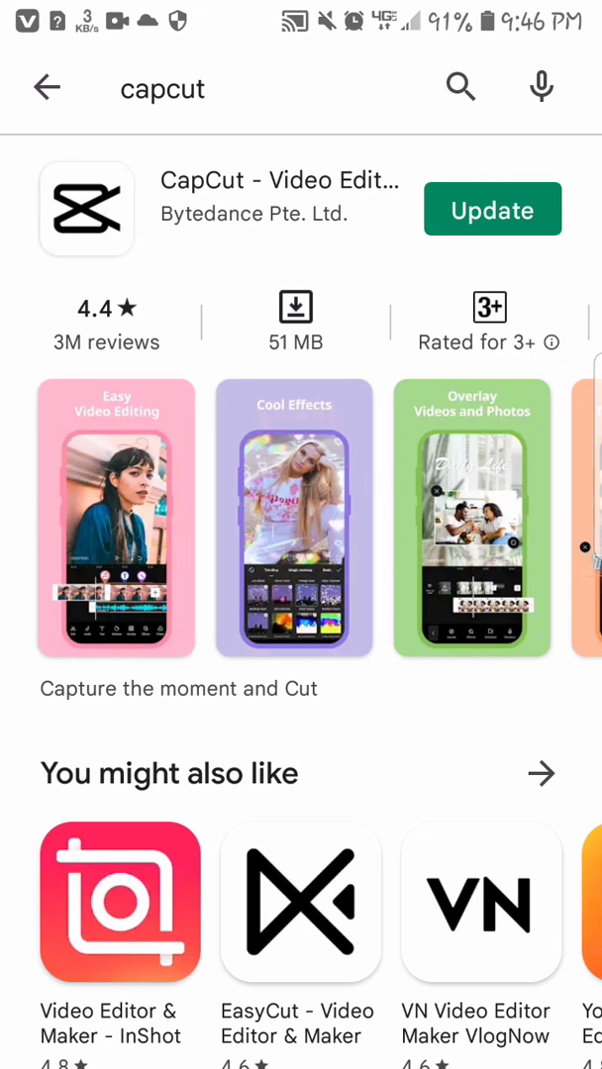
# - Scroll through the CapCut listing details, then return Home to launch CapCut
pyautogui.scroll(-3)
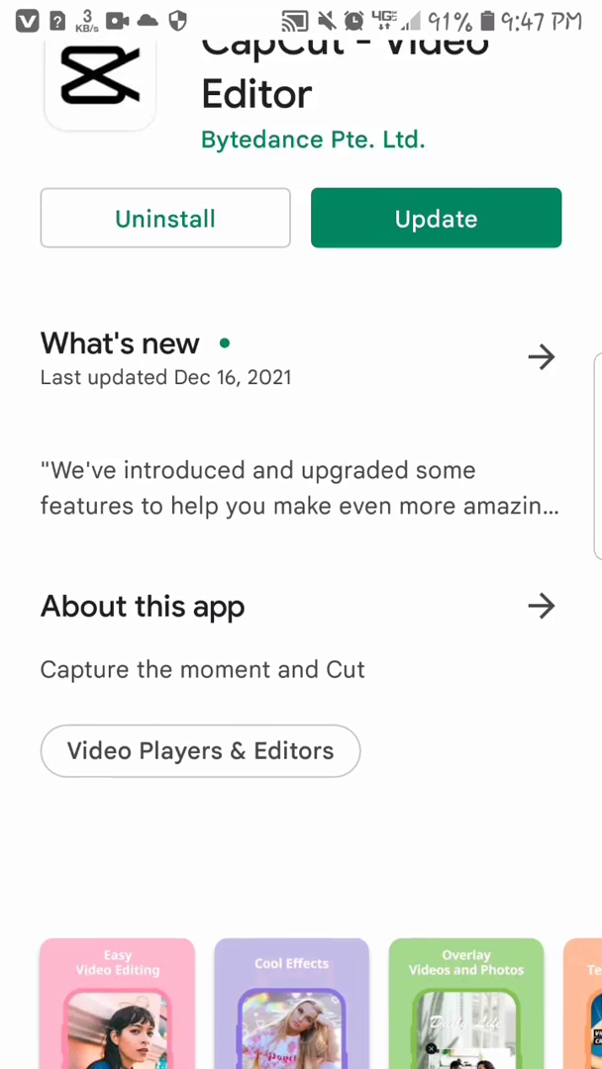
pyautogui.scroll(-3)
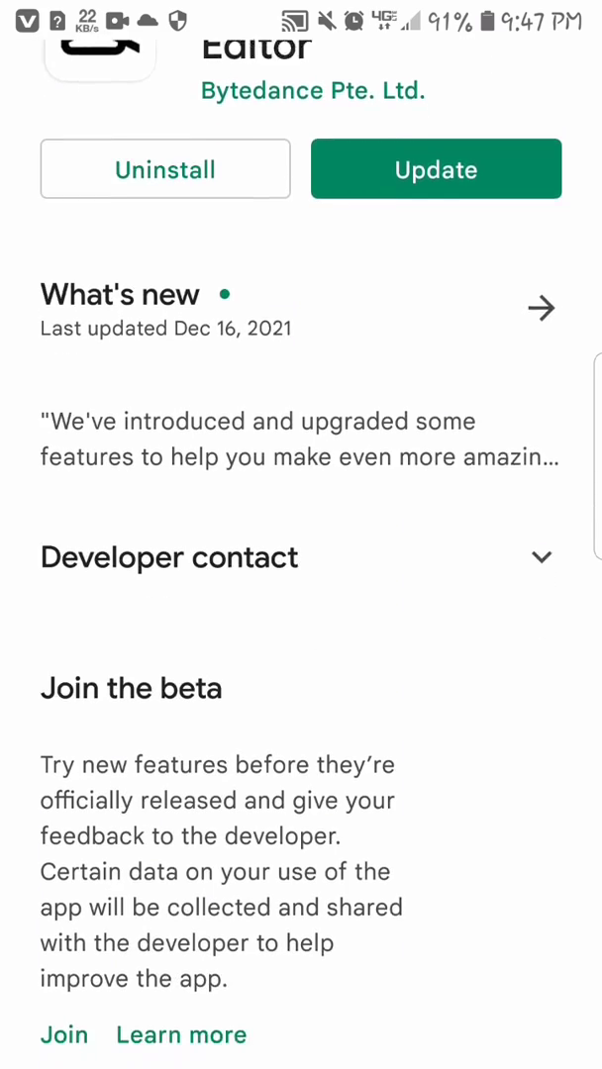
pyautogui.scroll(-3)
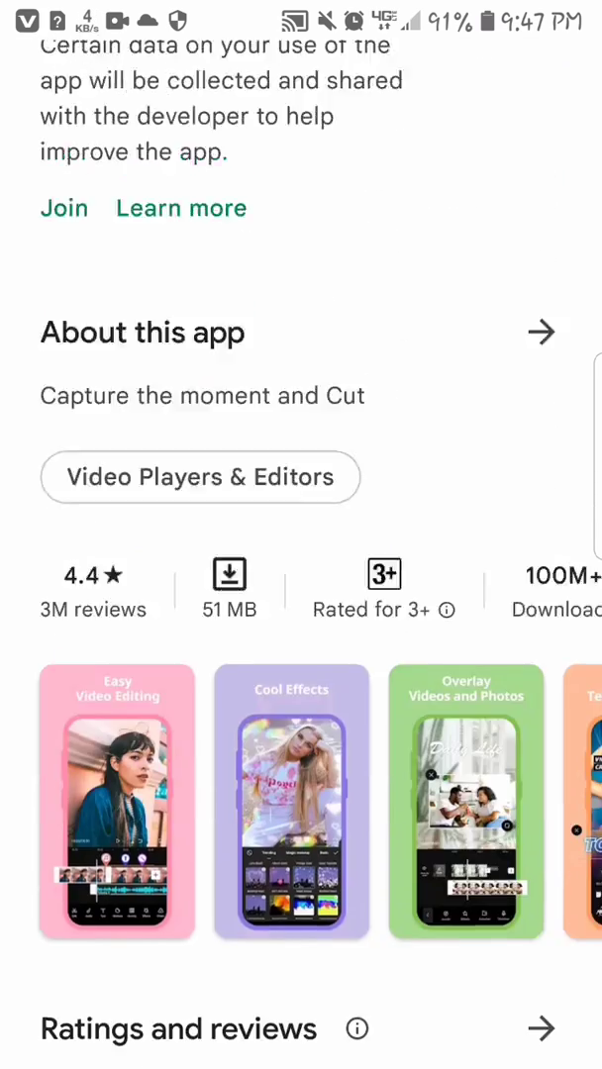
pyautogui.hscroll(-3)
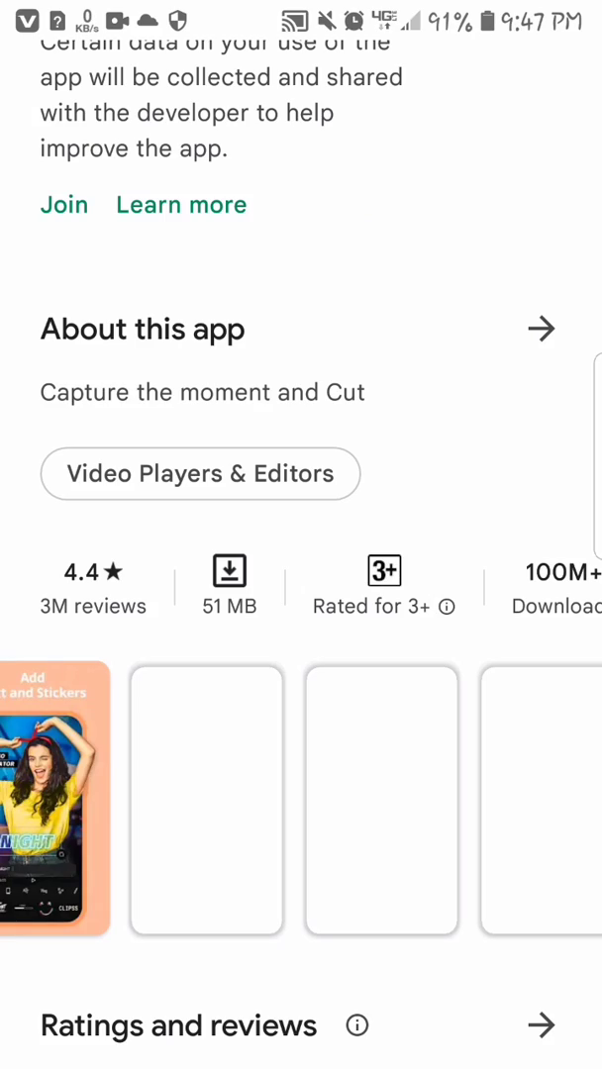
pyautogui.press('HOME')
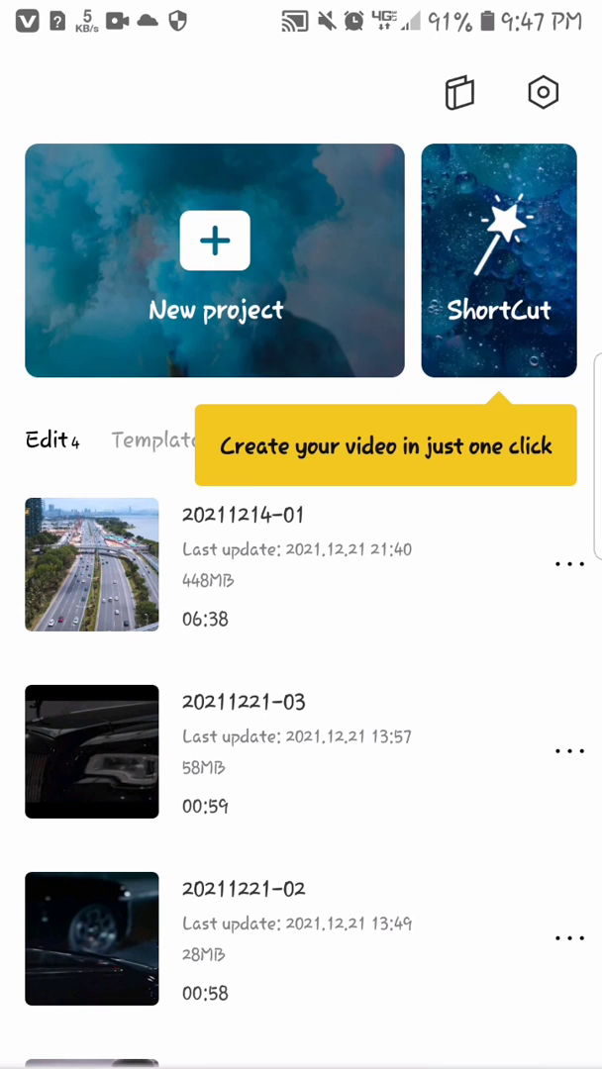
# - Create a new project containing the 13:10 Rolls-Royce video clip
pyautogui.click(213, 242)
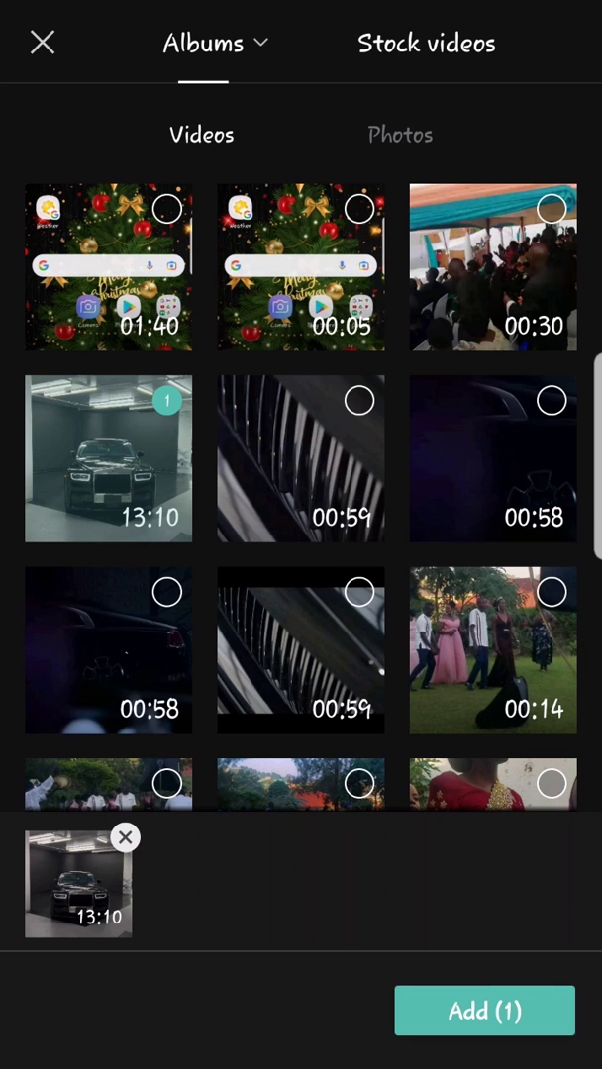
pyautogui.click(483, 1009)
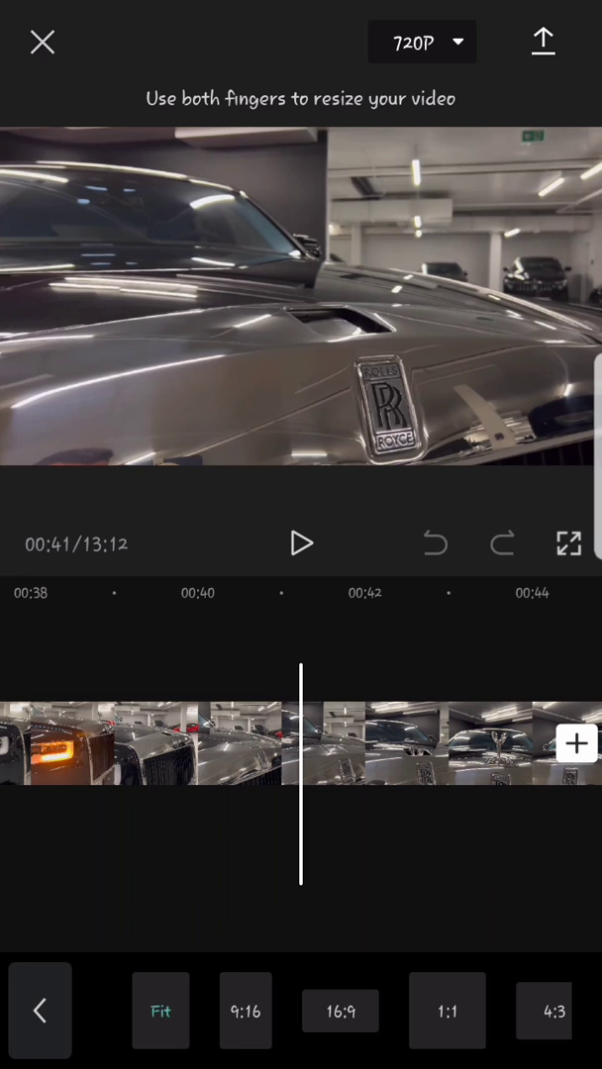
# - Set the canvas to 9:16 vertical with the car footage filling the frame
pyautogui.hscroll(-3)
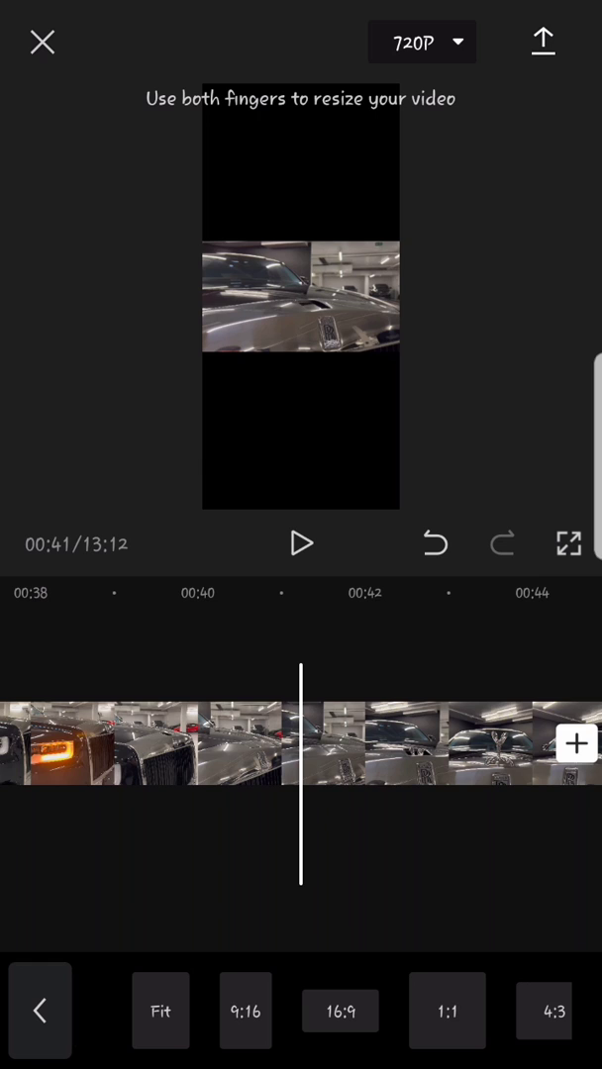
pyautogui.click(245, 1009)
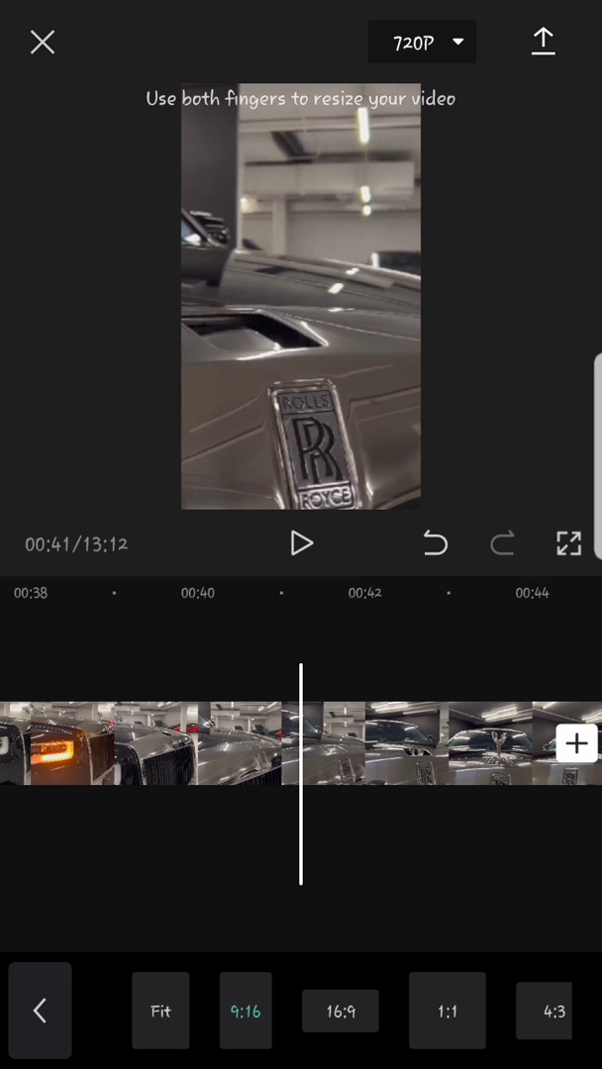
# - Preview the vertical footage and cut the clip so the project runs 12:34
pyautogui.click(301, 542)
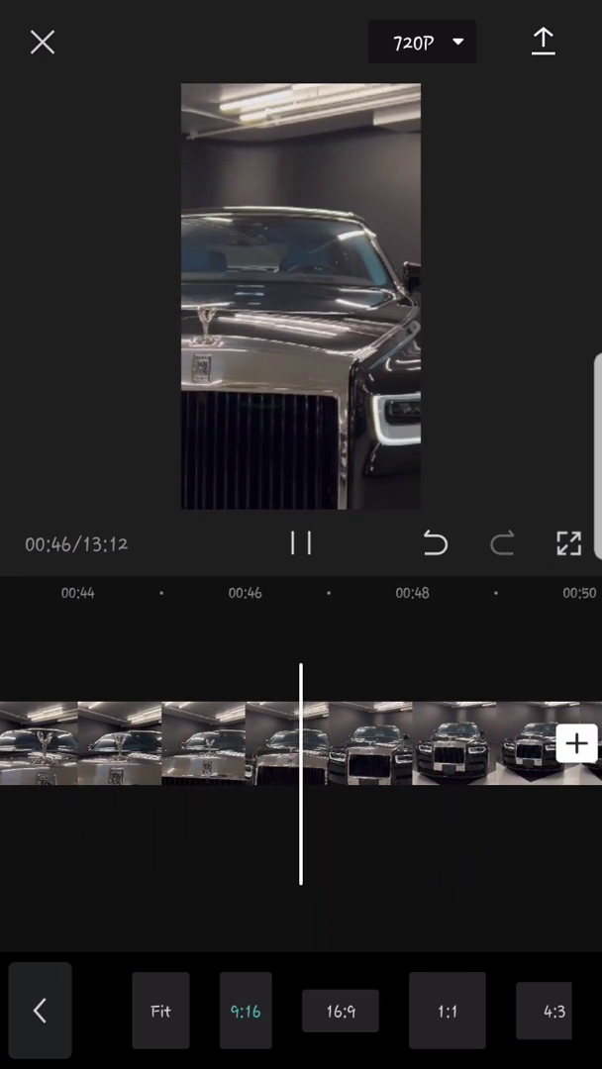
pyautogui.click(301, 542)
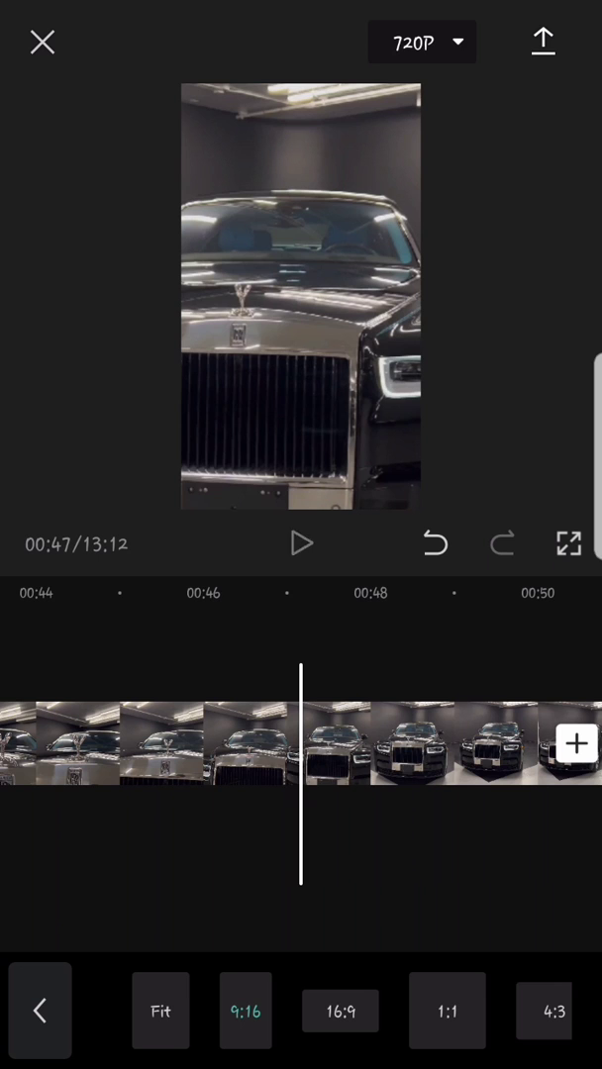
pyautogui.click(300, 545)
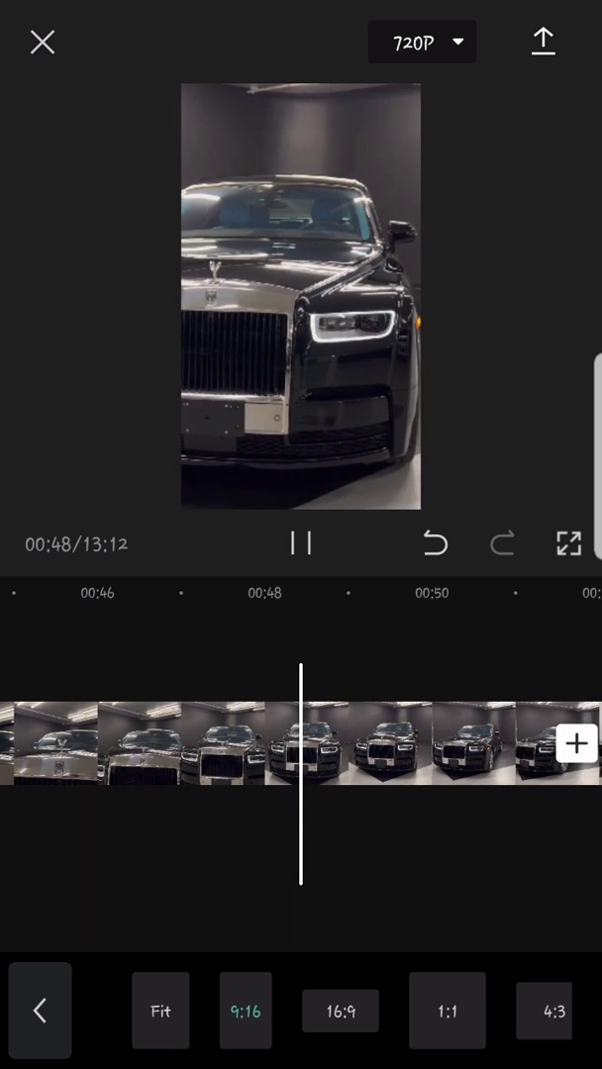
pyautogui.click(301, 544)
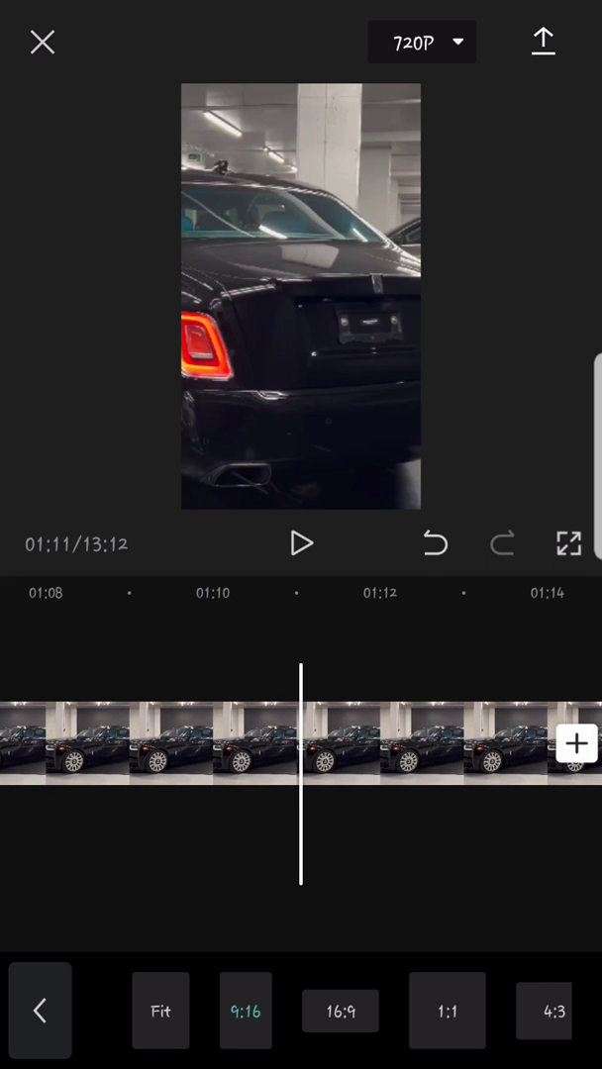
pyautogui.click(149, 745)
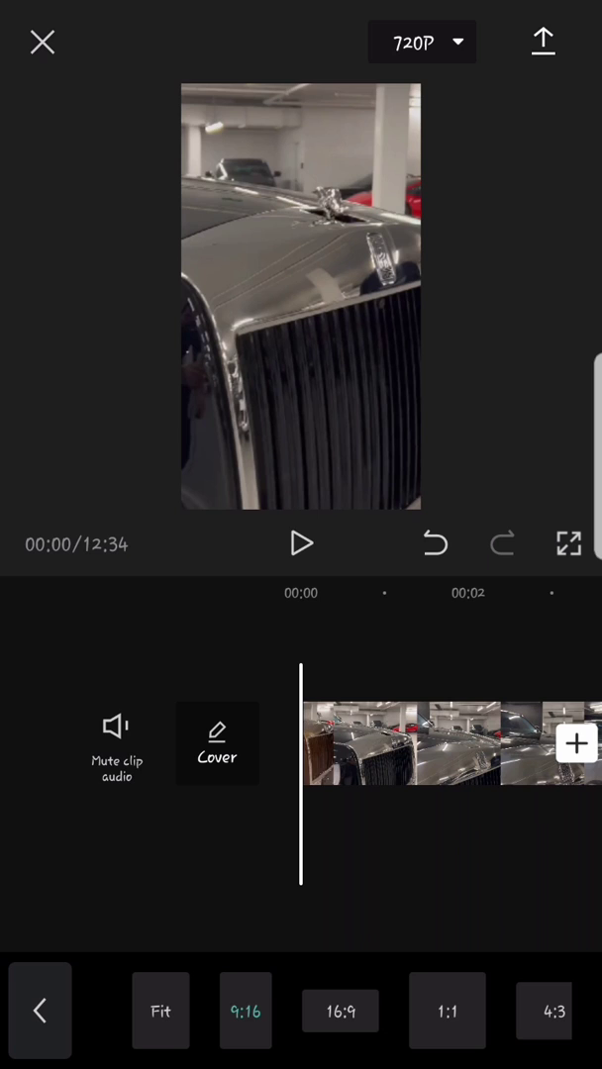
# - Trim the clip on the timeline down to a 00:54 total duration
pyautogui.click(301, 543)
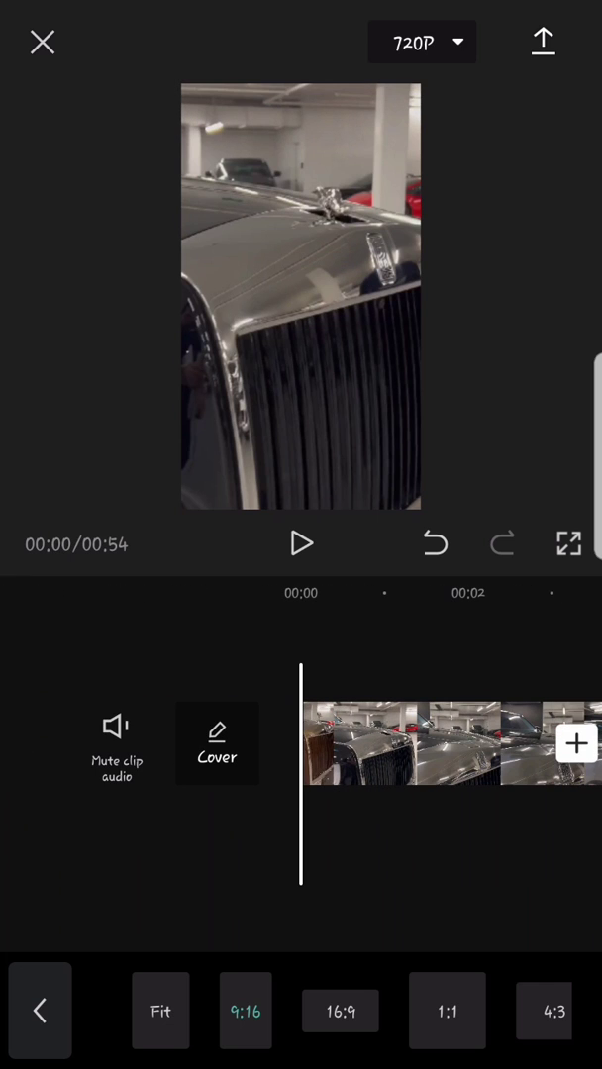
pyautogui.click(300, 542)
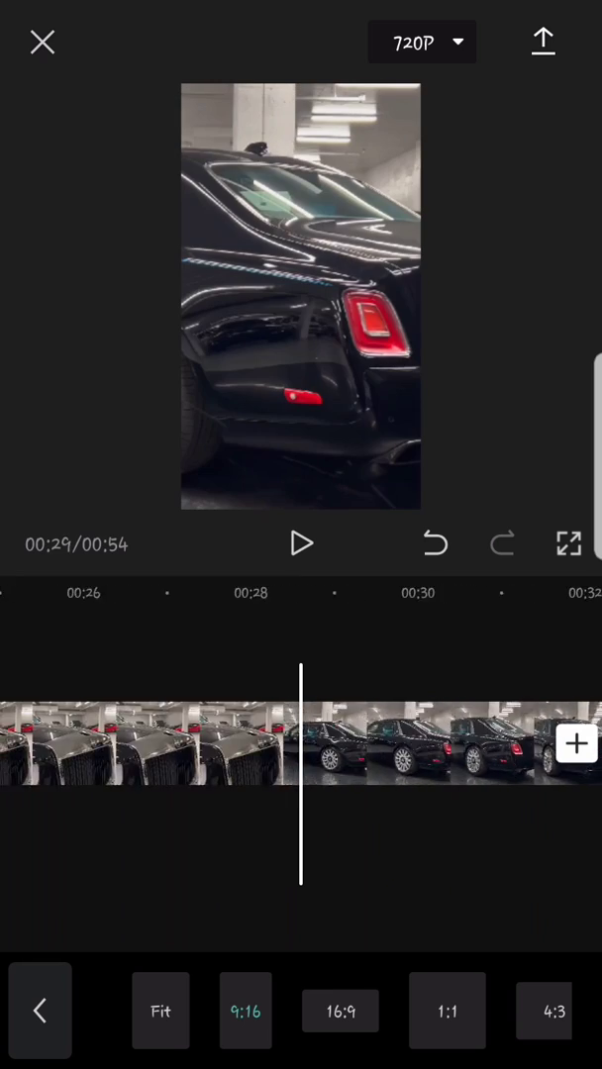
# - Review the 54-second edit and export it at 720P resolution
pyautogui.click(300, 542)
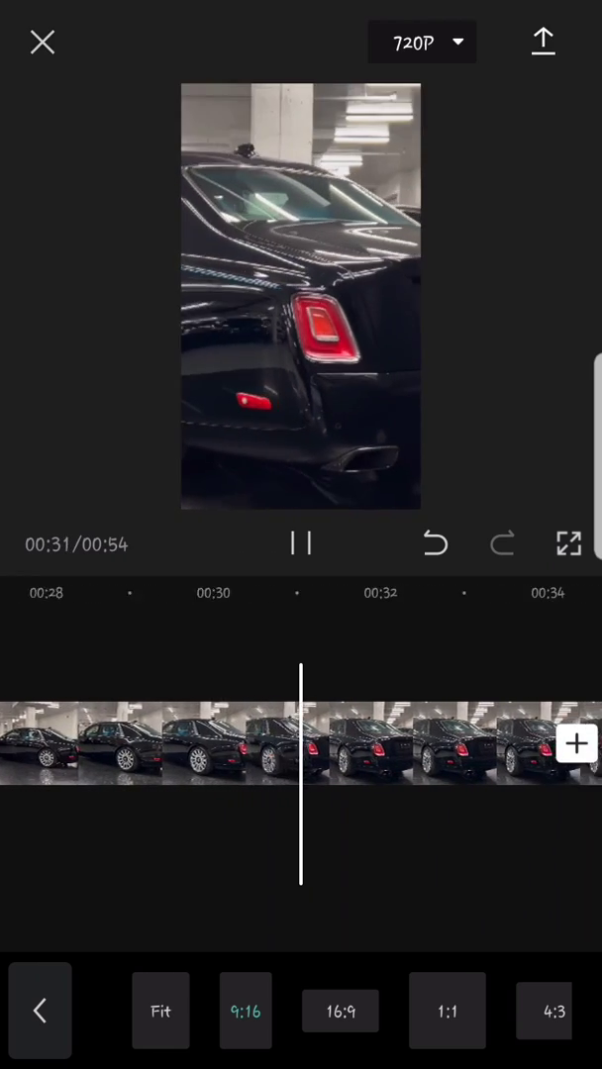
pyautogui.click(301, 545)
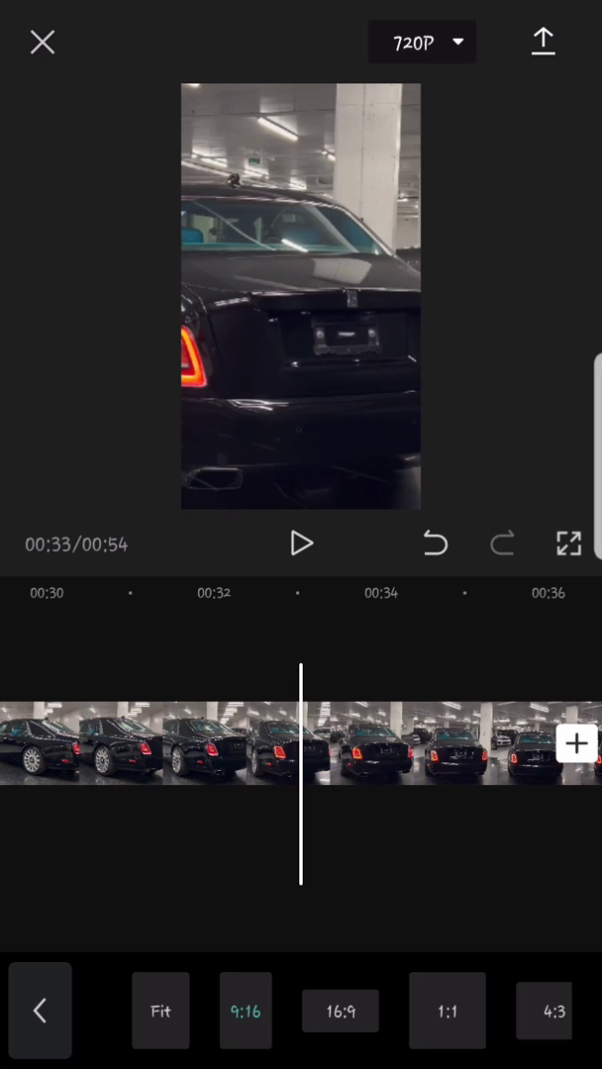
pyautogui.click(543, 40)
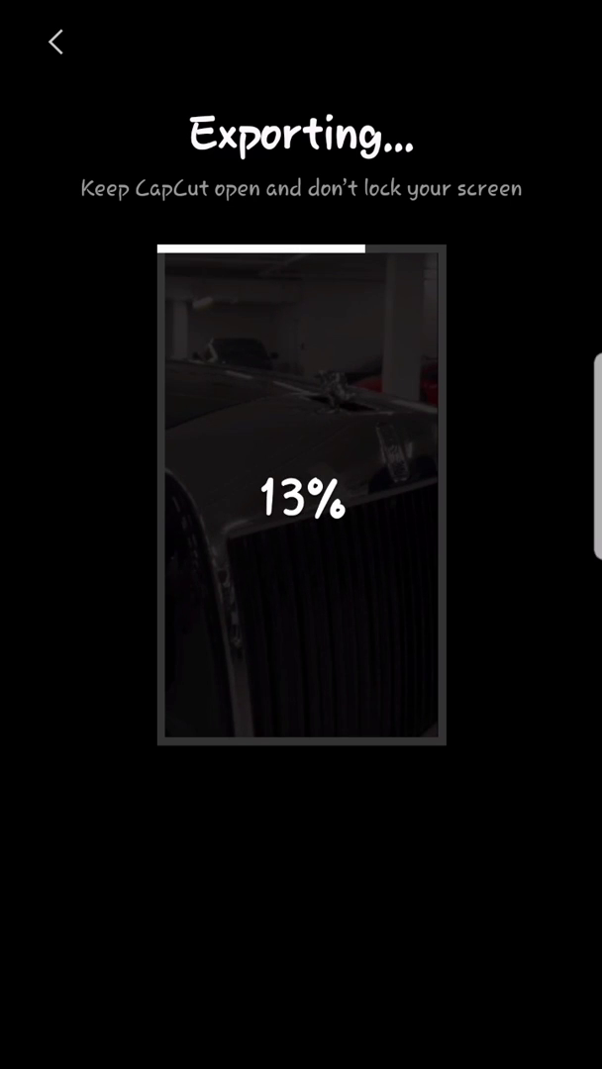